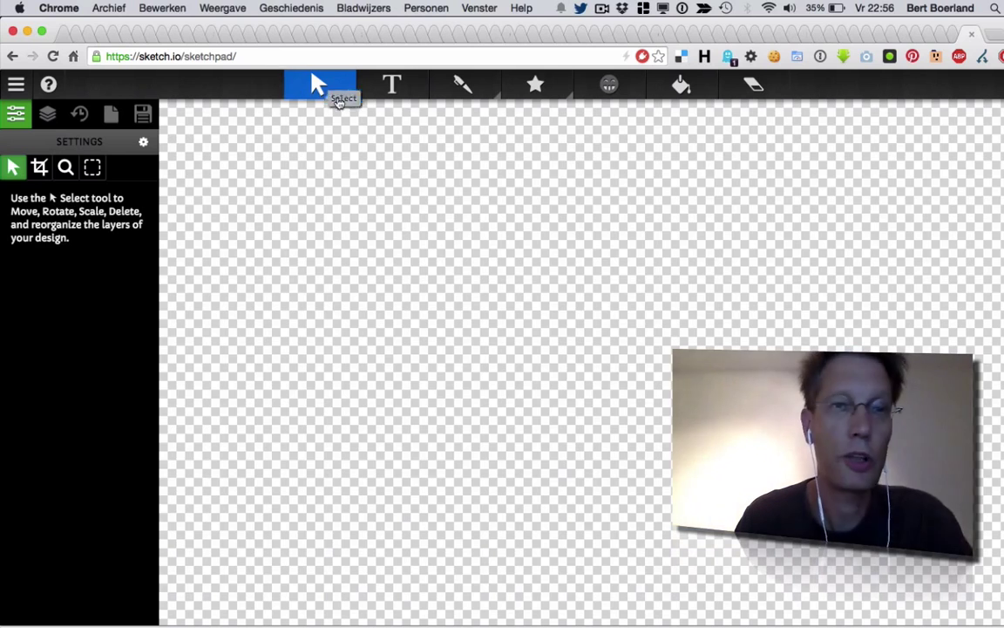
- Fill the empty canvas with solid white (FFFFFF) using the Floodfill tool
left_click(681, 83)
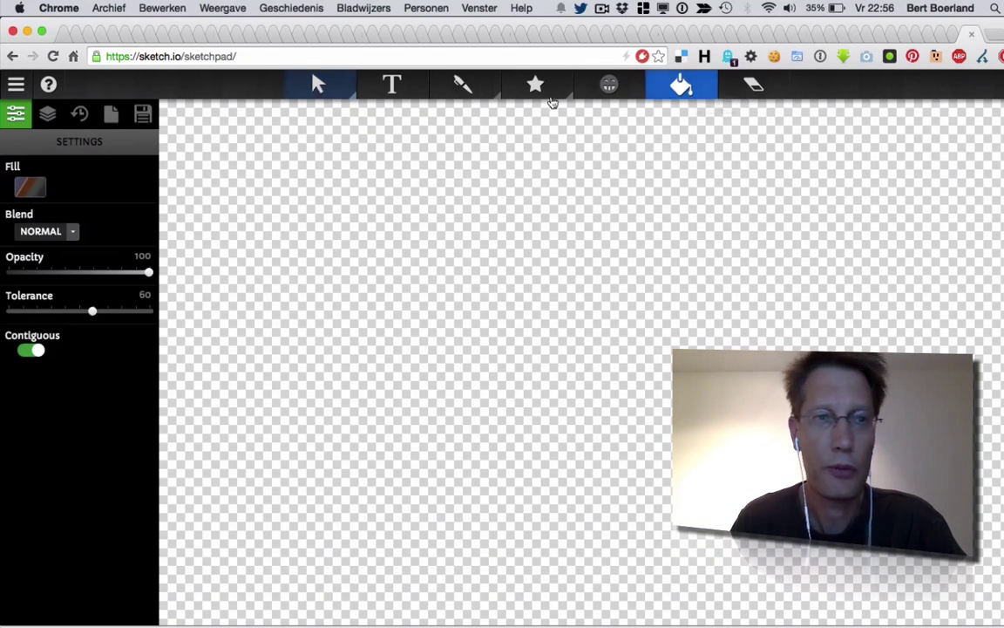
left_click(30, 187)
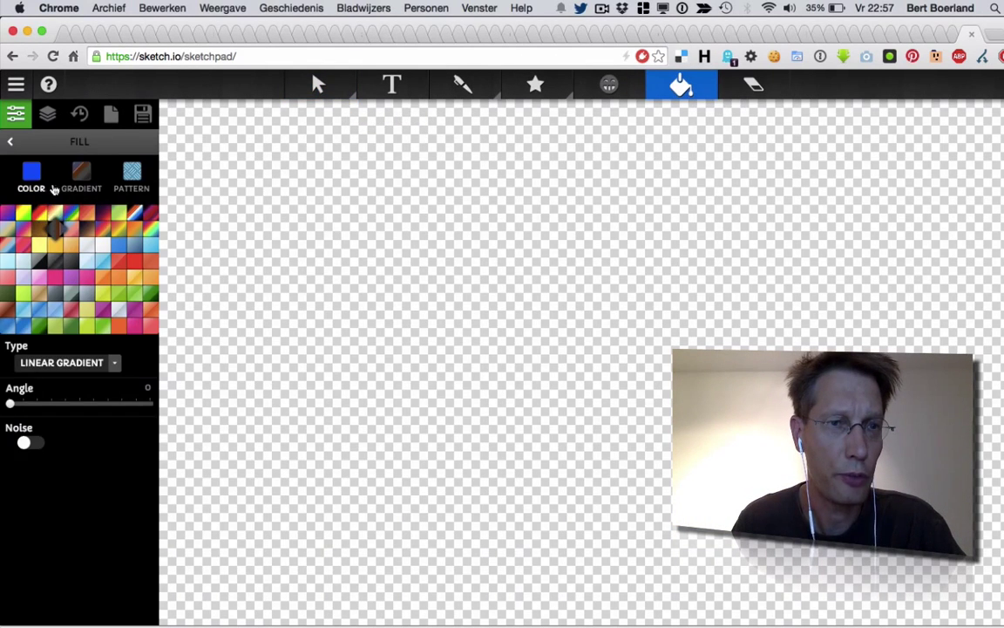
left_click(30, 179)
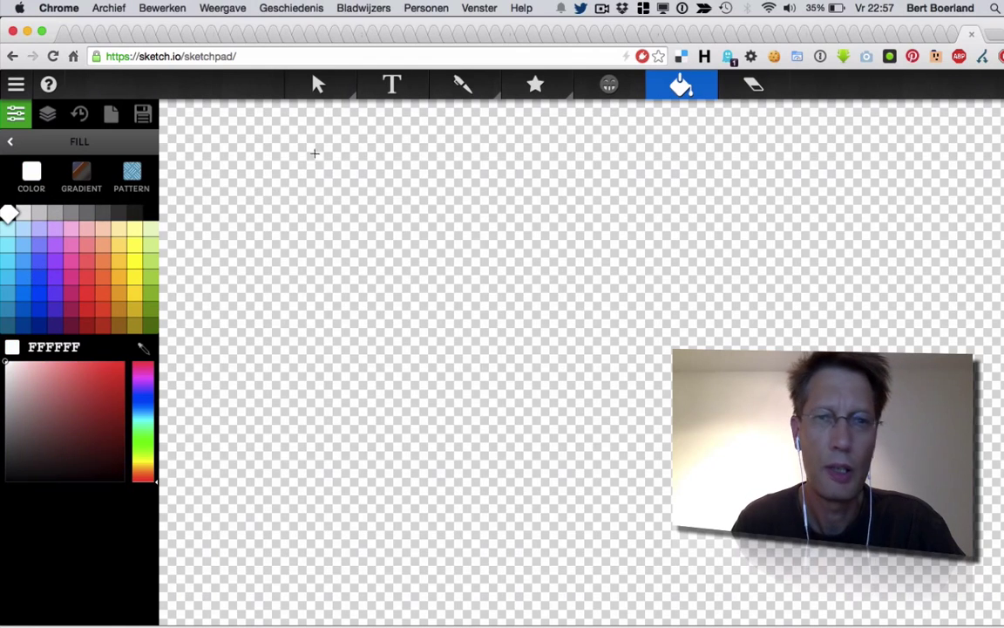
left_click(394, 209)
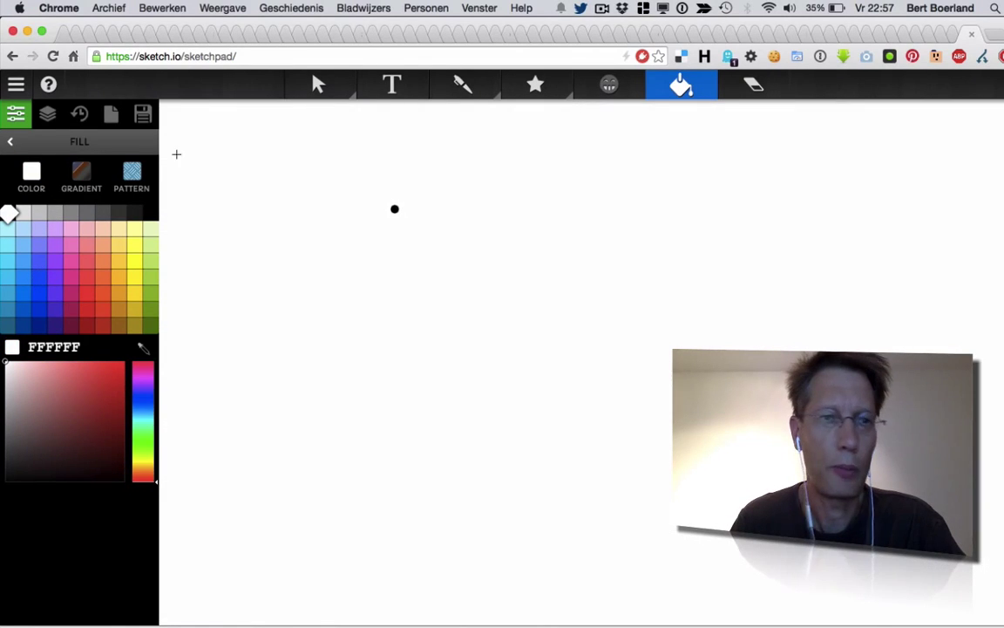
- Write 'this is my handwriting' in purple (7400F4) with the pen
left_click(463, 84)
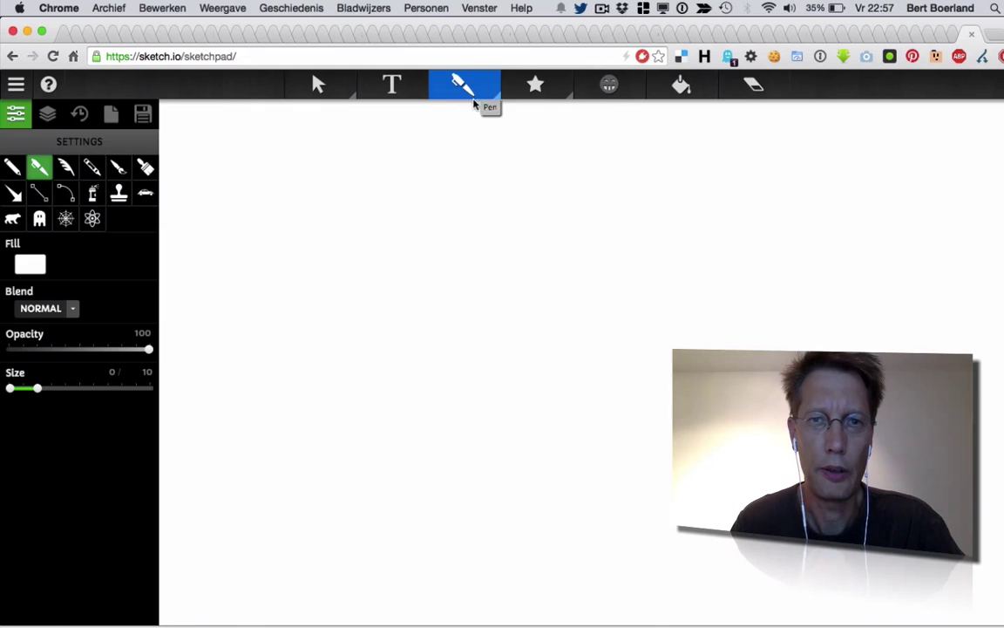
left_click(464, 85)
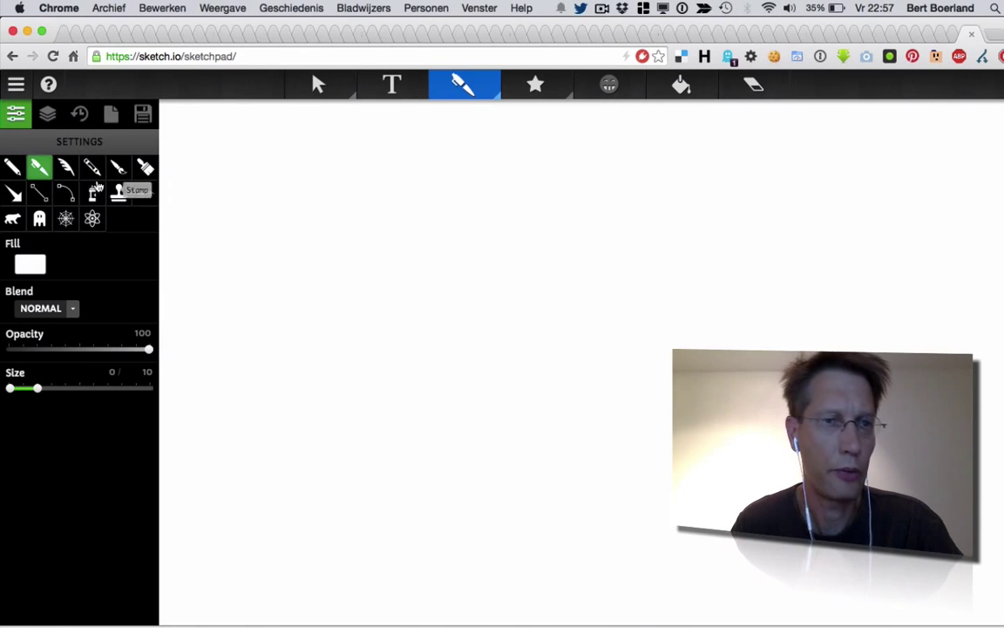
left_click(29, 264)
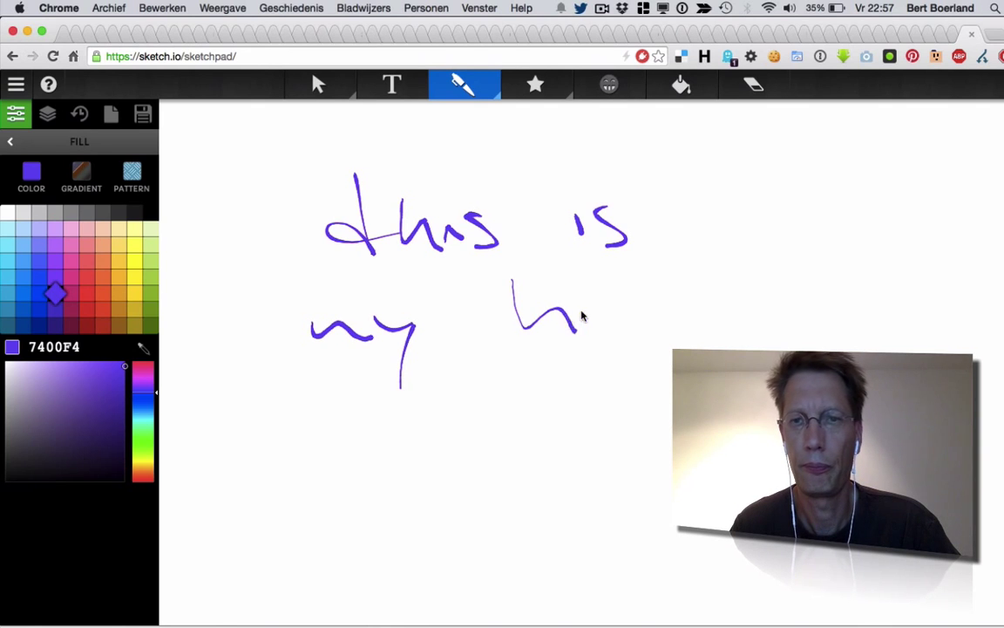
left_click_drag(575, 314, 872, 305)
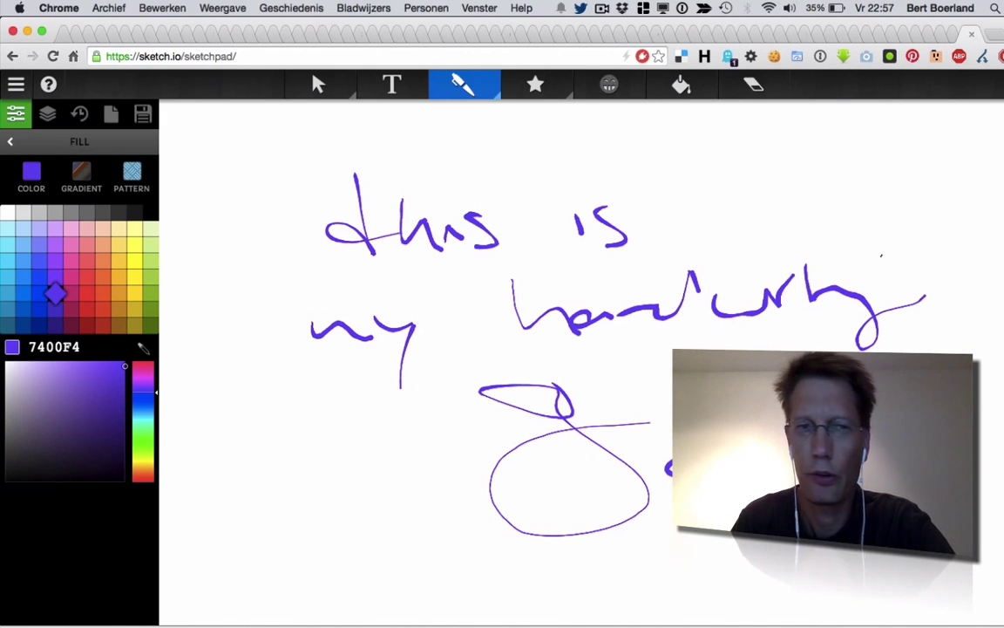
mouse_move(681, 84)
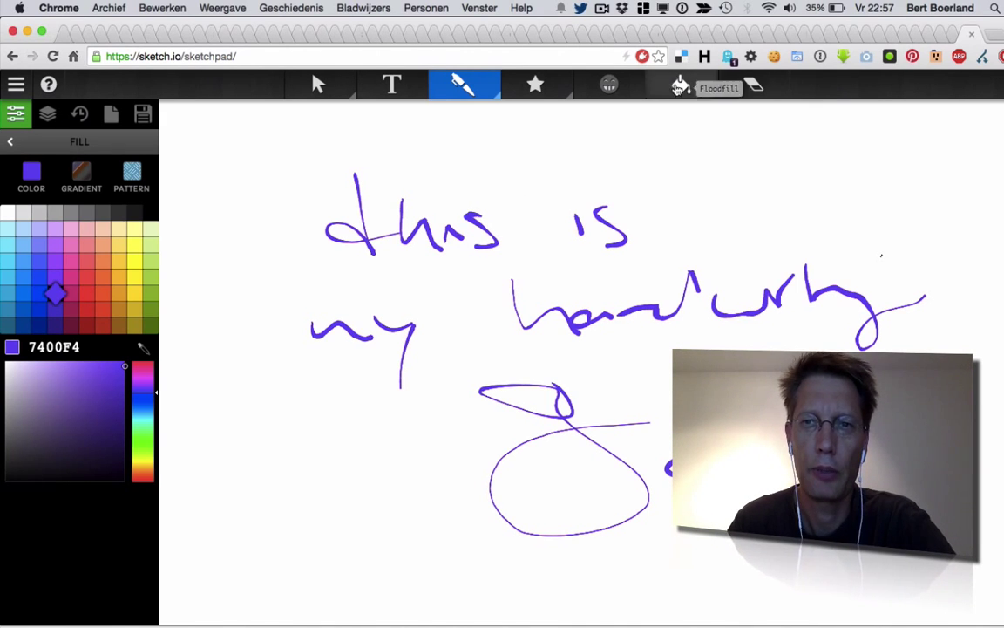
- Erase a patch through 'is' and 'handwriting', then browse the Layers, History and File panels
left_click(752, 84)
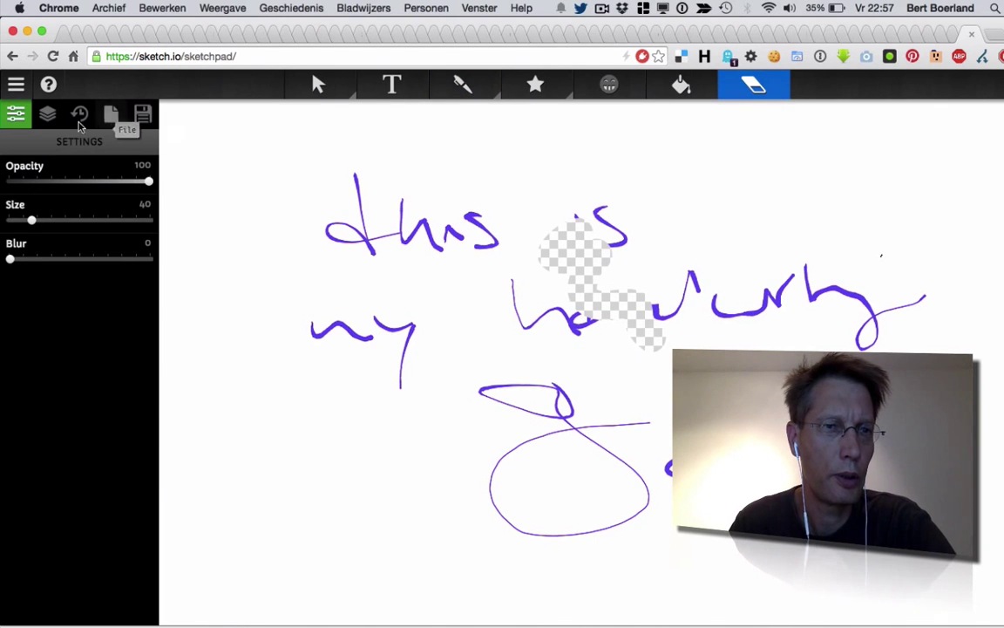
left_click(47, 114)
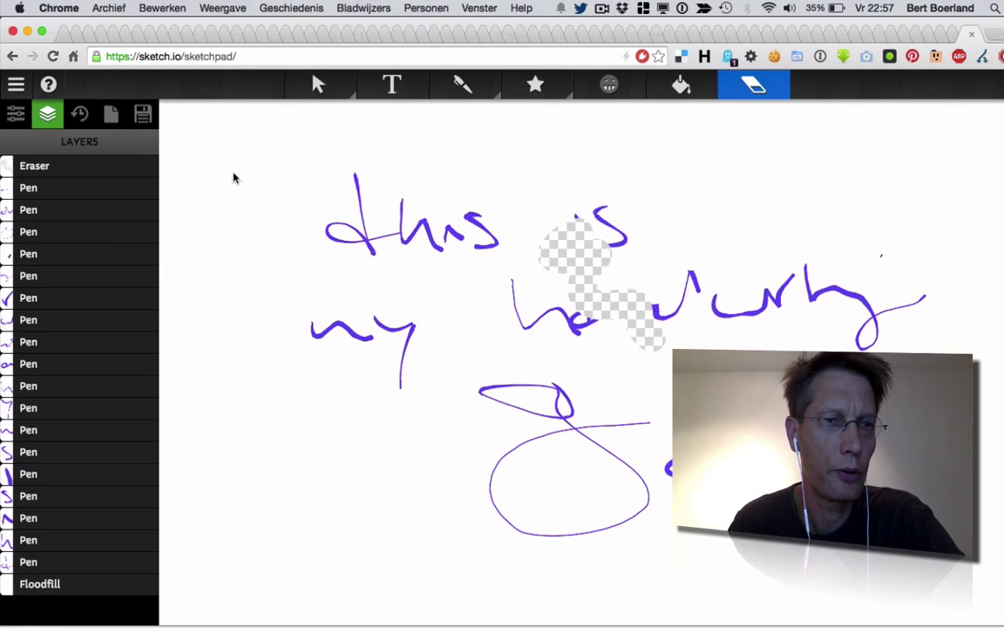
left_click(80, 113)
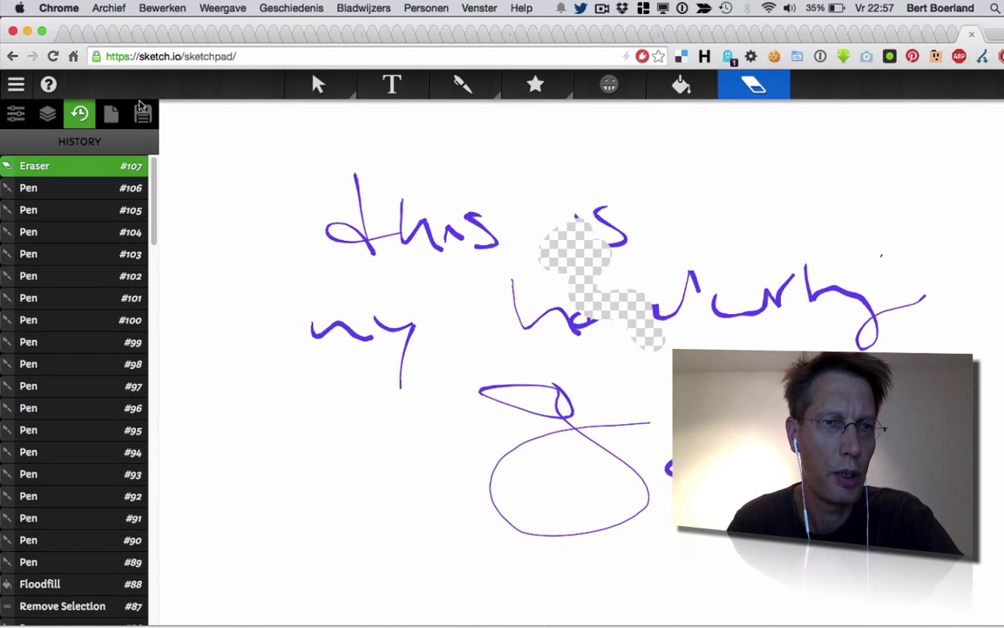
left_click(111, 114)
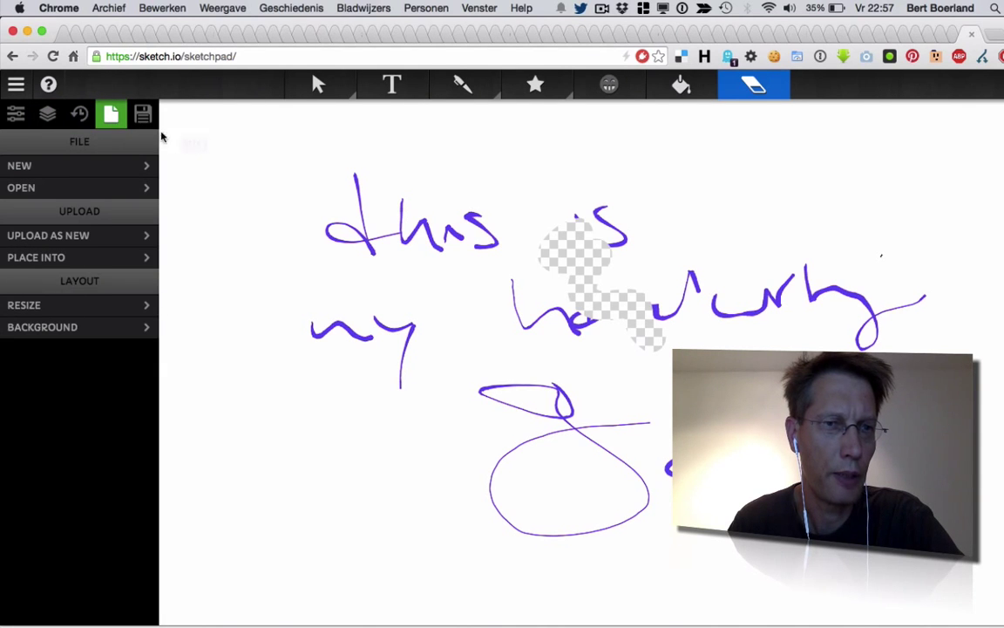
left_click(391, 85)
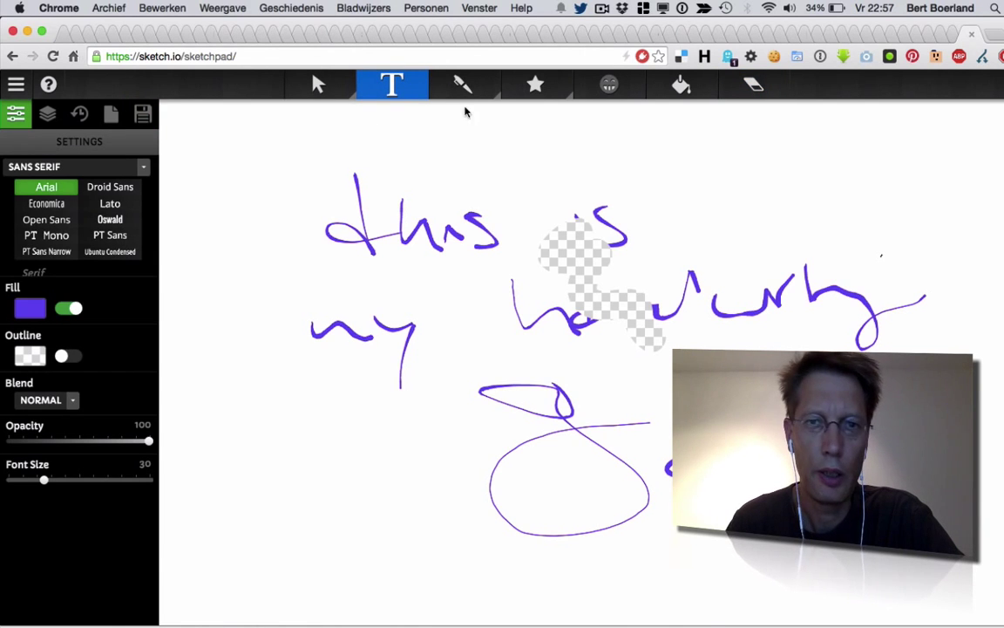
- Write purple 'this is' and orange (FFBA04) 'all' and 'free' with the pen
left_click(463, 84)
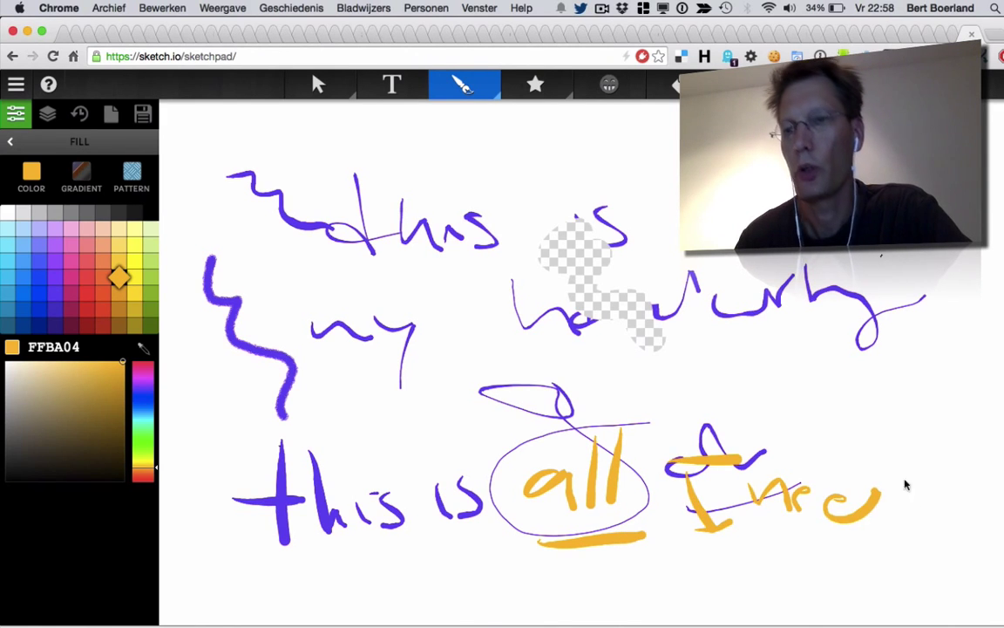
left_click_drag(881, 497, 920, 518)
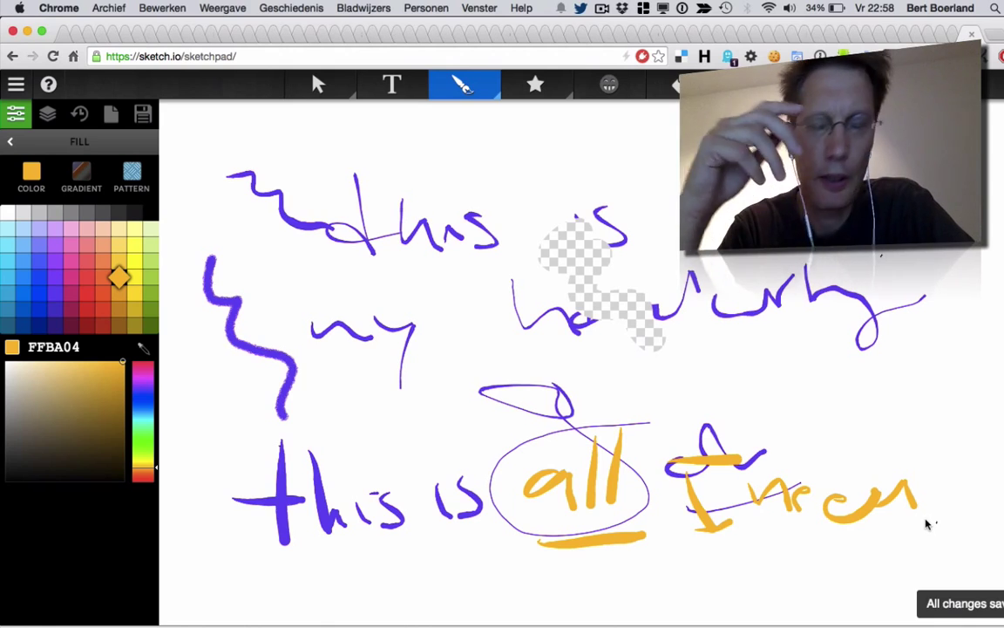